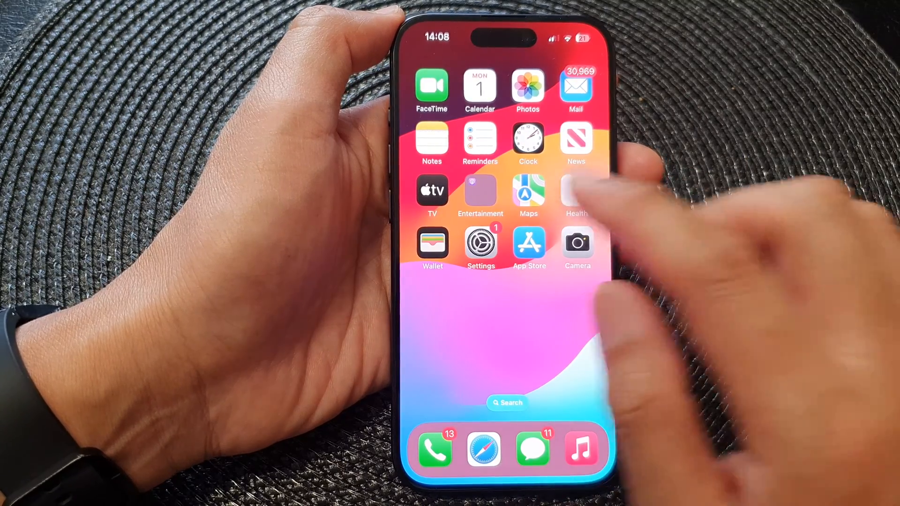
Launch the Settings app from the home screen
{"action": "left_click", "coordinate": [480, 243]}
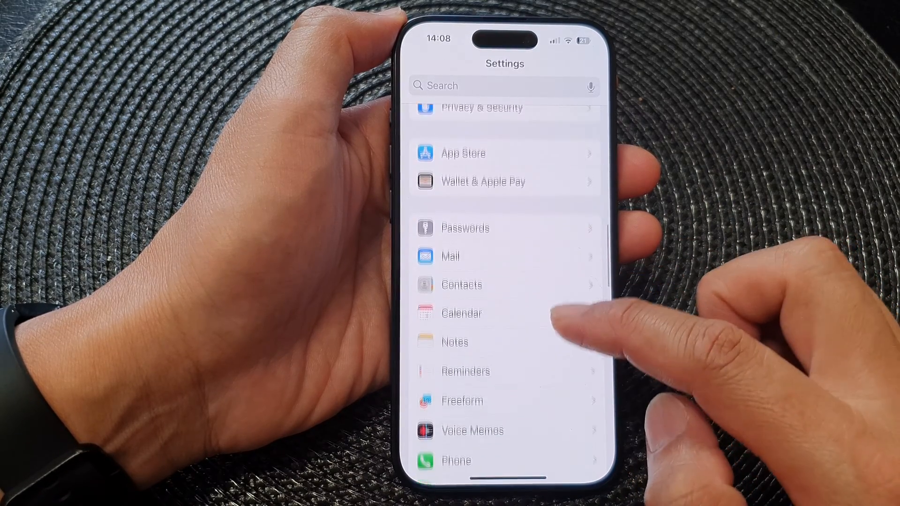
Scroll down the Settings list toward the Accessibility entry
{"action": "scroll", "scroll_direction": "down", "scroll_amount": 3}
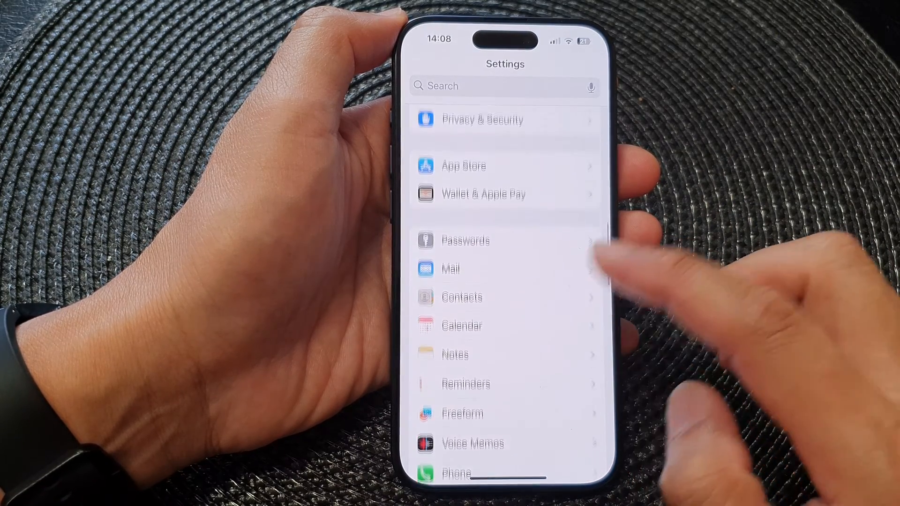
{"action": "scroll", "scroll_direction": "down", "scroll_amount": 3}
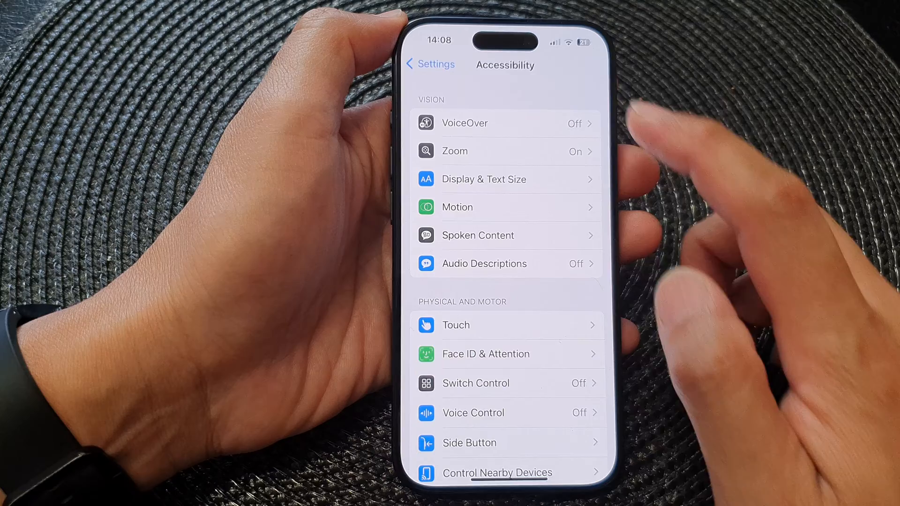
Go into VoiceOver and reach its Double-tap Timeout page showing 0.35 seconds
{"action": "left_click", "coordinate": [463, 123]}
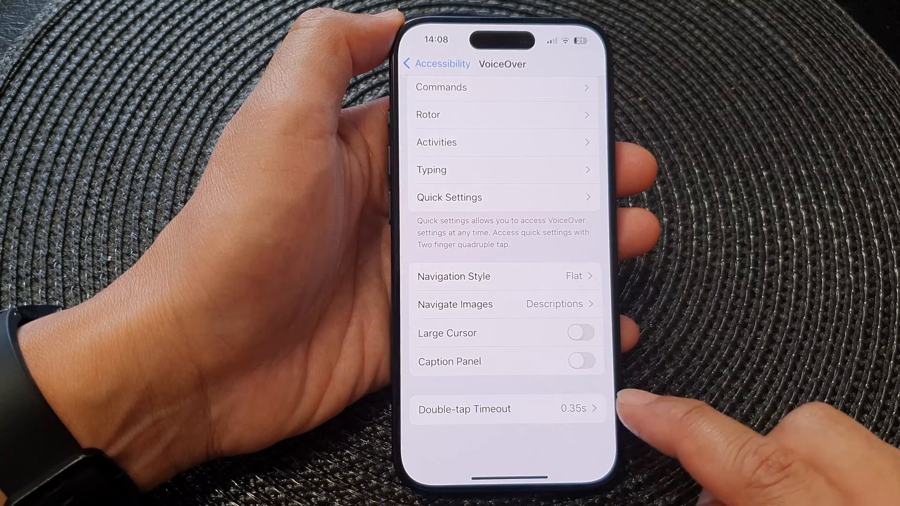
{"action": "left_click", "coordinate": [506, 410]}
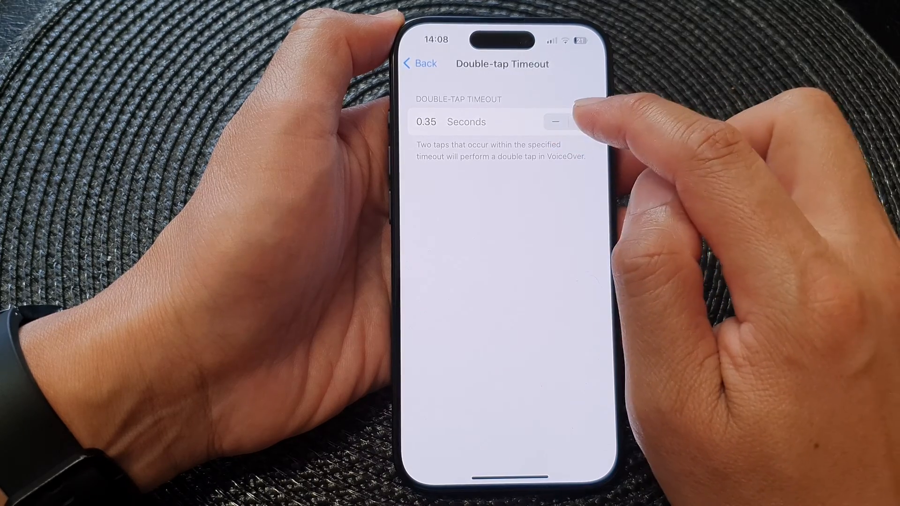
{"action": "left_click", "coordinate": [568, 122]}
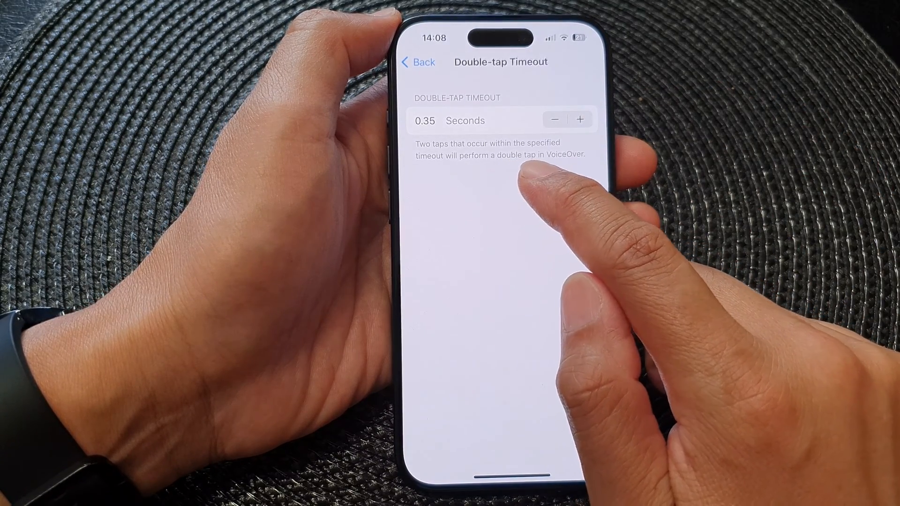
{"action": "mouse_move", "coordinate": [516, 189]}
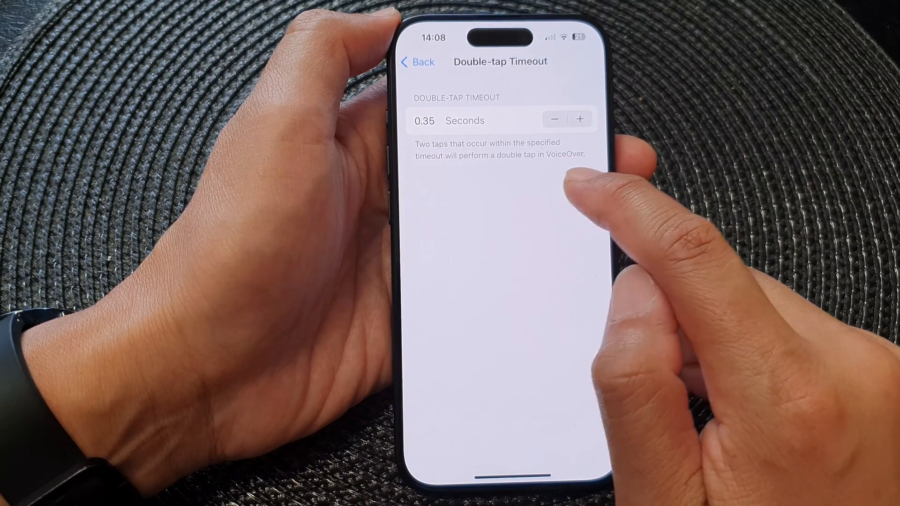
Navigate back through VoiceOver to the Accessibility page, leaving the timeout at 0.35 seconds
{"action": "left_click", "coordinate": [417, 62]}
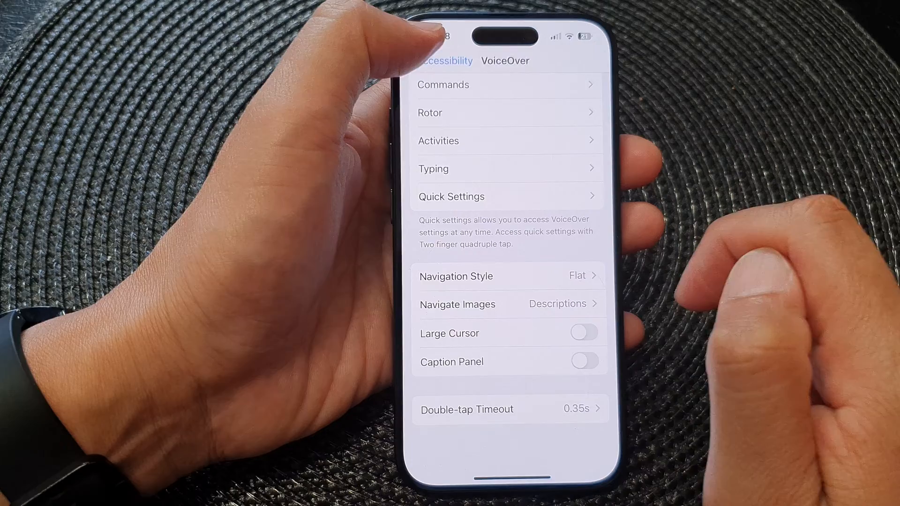
{"action": "left_click", "coordinate": [444, 61]}
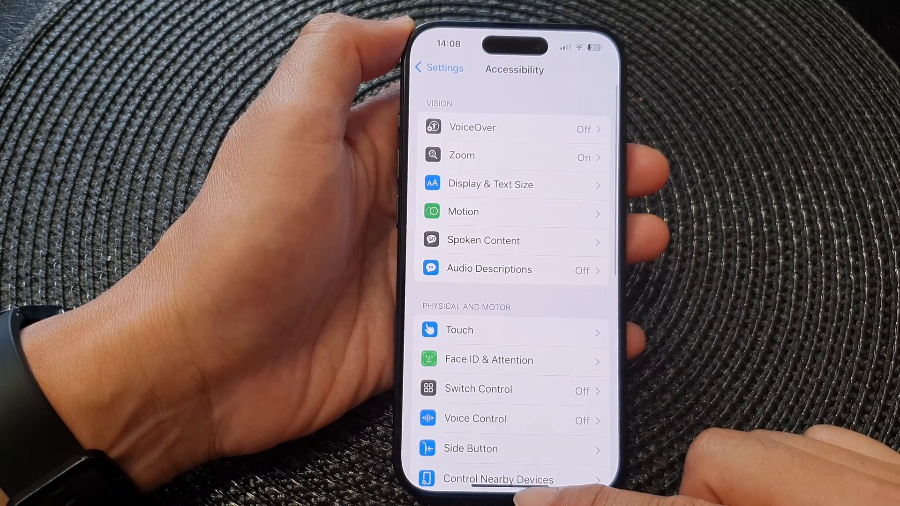